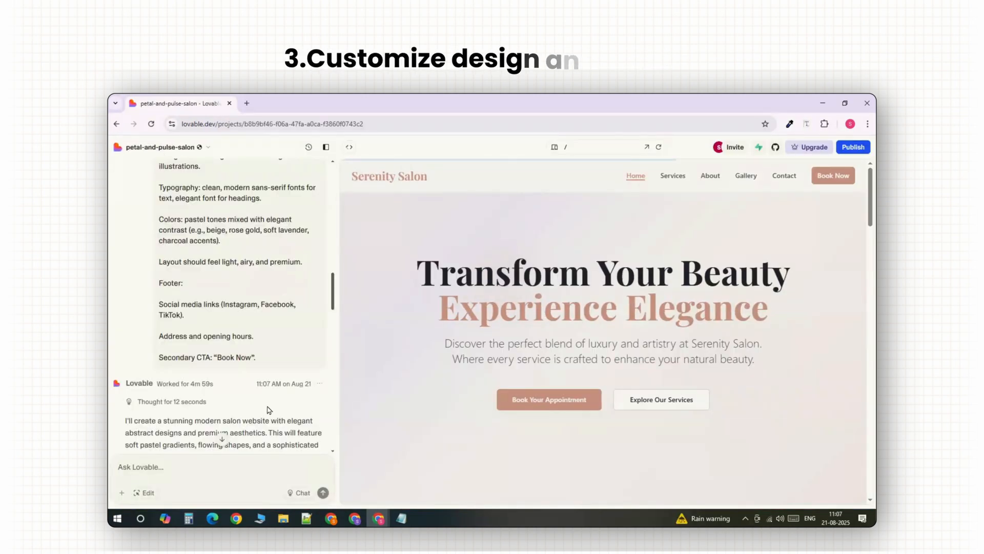
Enter the WordPress site address in AirLift and continue to add the site.
click(852, 148)
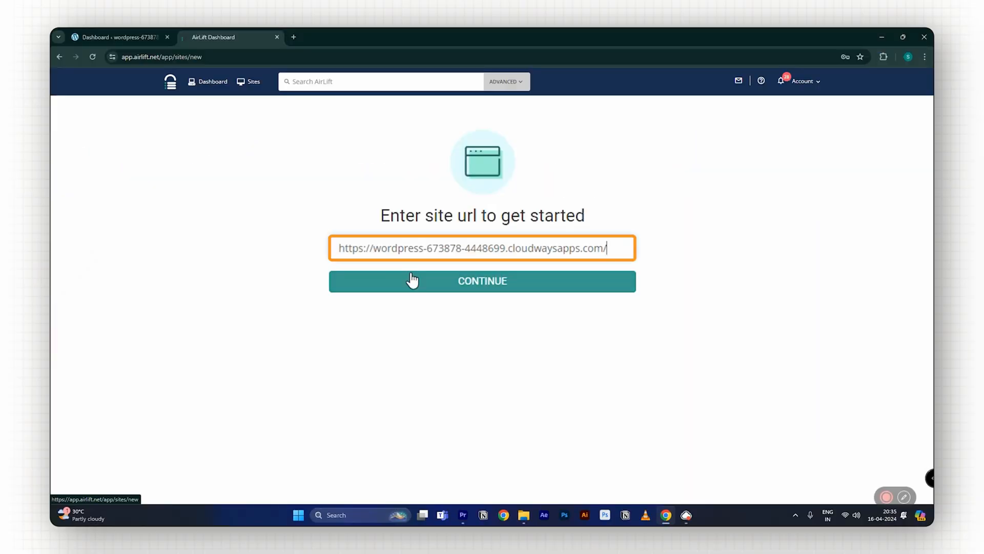
click(482, 281)
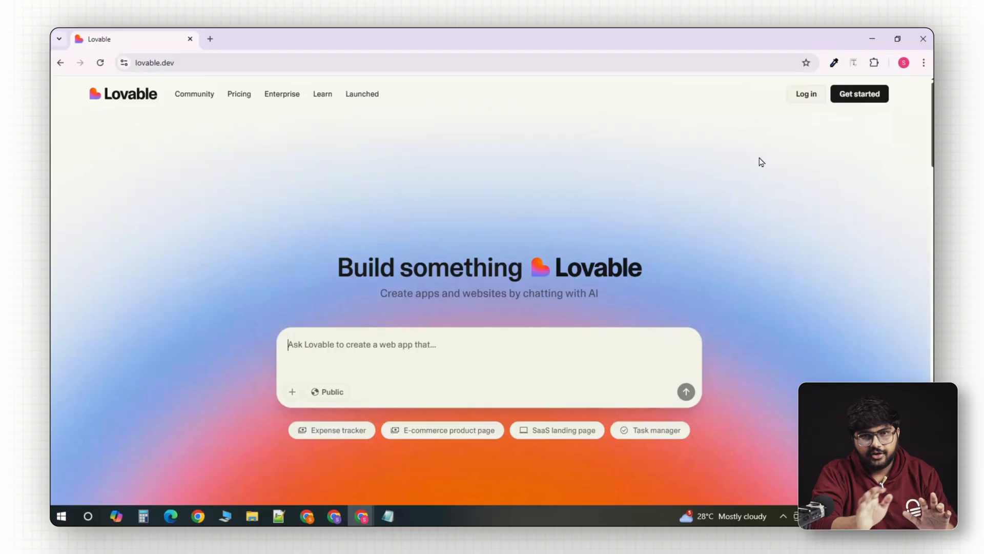
Ask ChatGPT for a detailed Lovable prompt for a salon website with services.
click(805, 93)
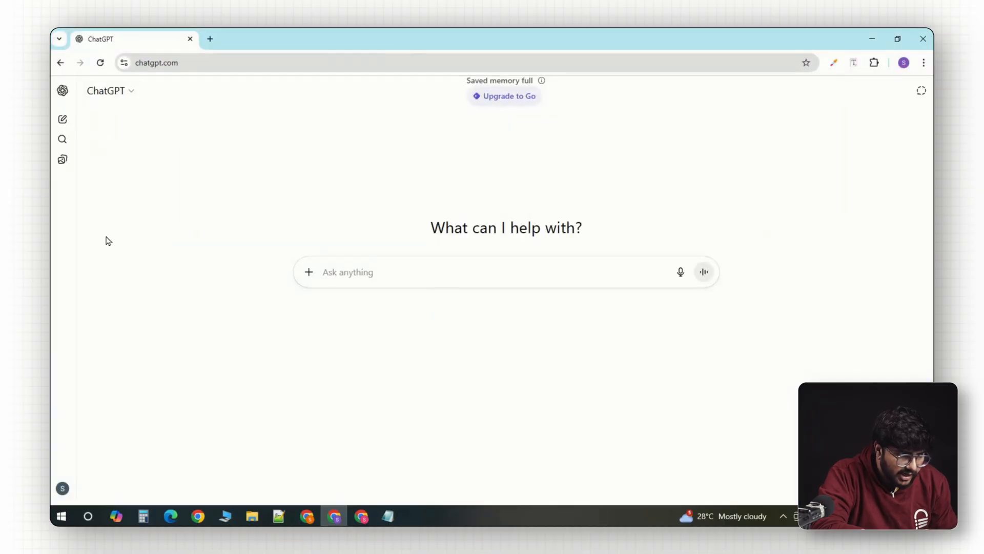
text(I want you to write a prompt for Lovable to create a salon website with the services section, different pages, booking form, two CTA buttons, a nice looking landing page, an abstract background, a process section. Make sure the booking form and process sections are below. Also, make the prompt super descriptive for Lovable.)
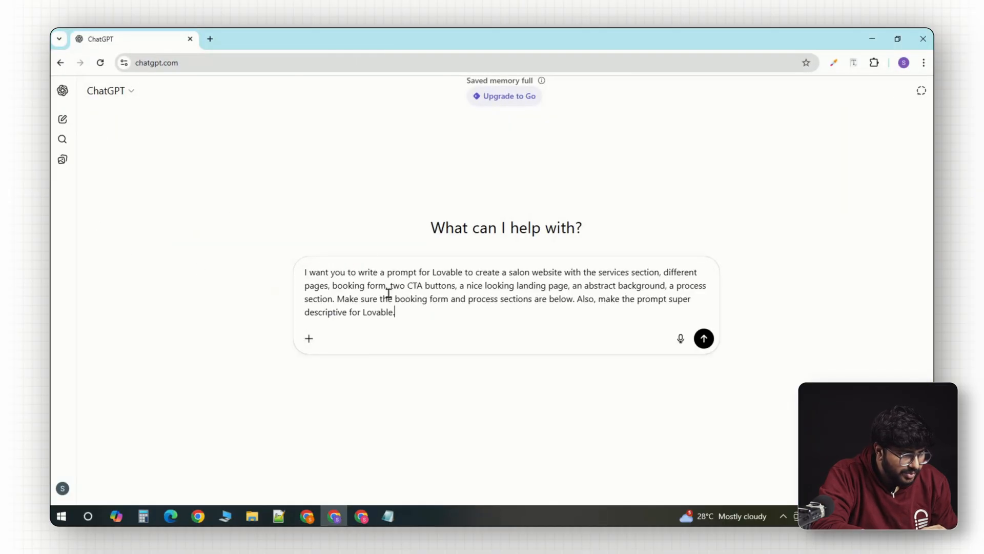
click(704, 338)
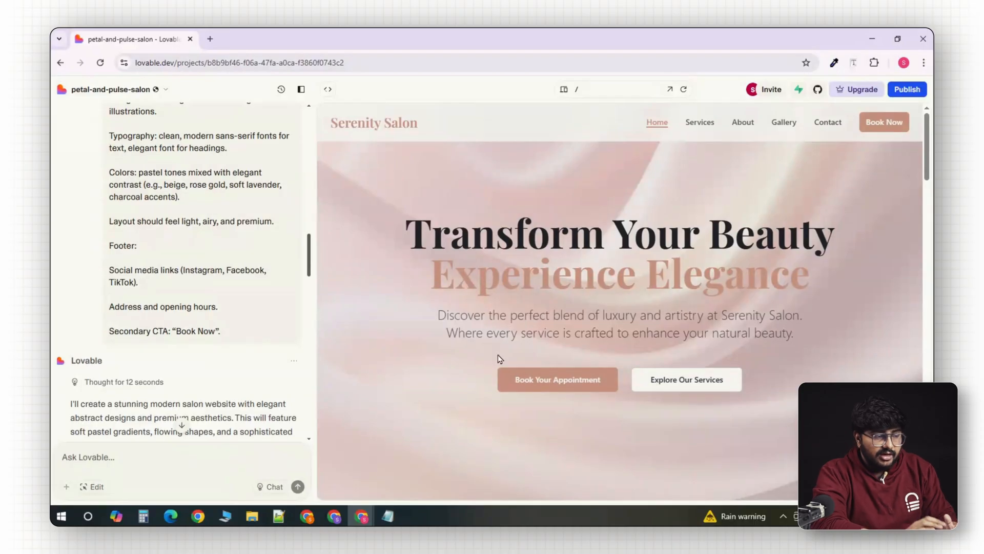
Scroll the salon preview through service cards, How It Works and the booking form.
scroll(down, 3)
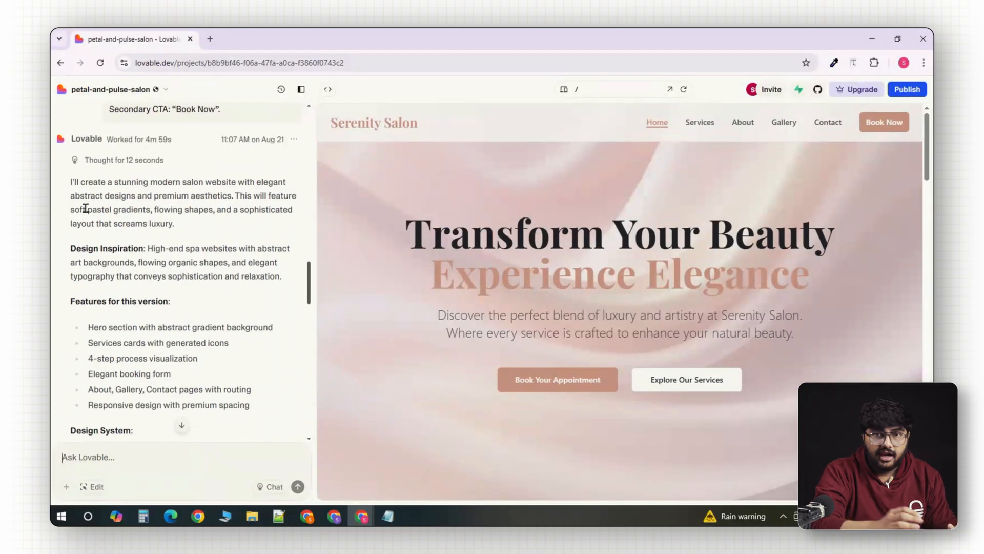
scroll(down, 3)
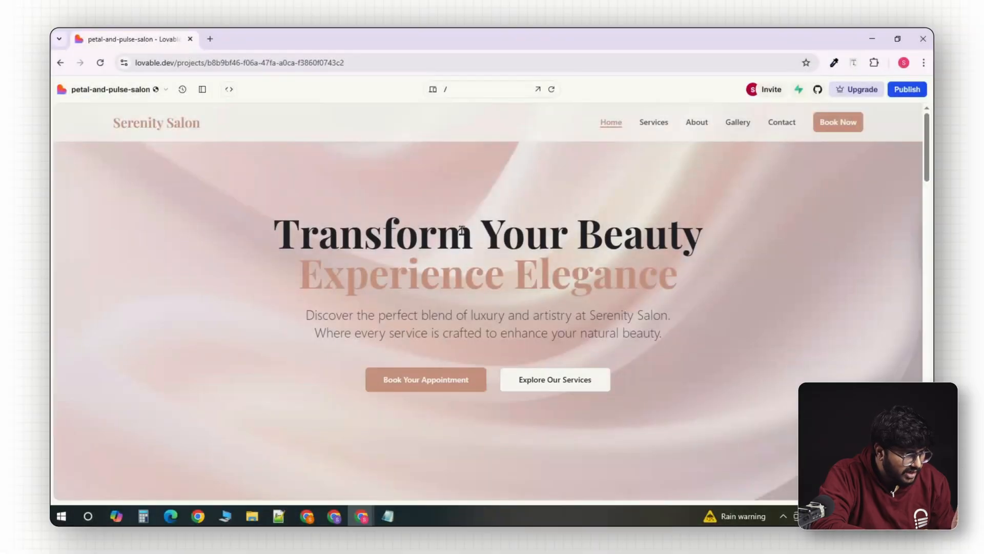
scroll(down, 3)
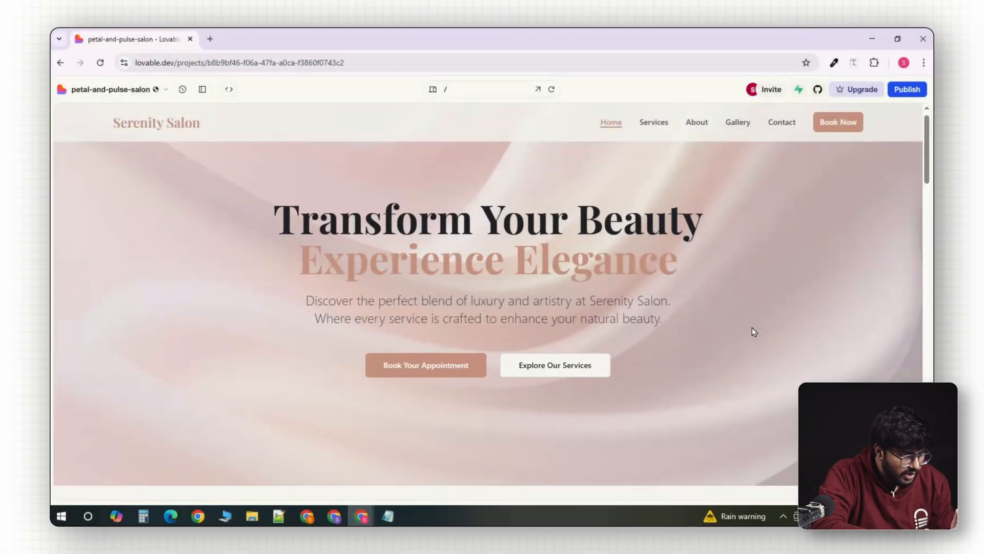
scroll(down, 3)
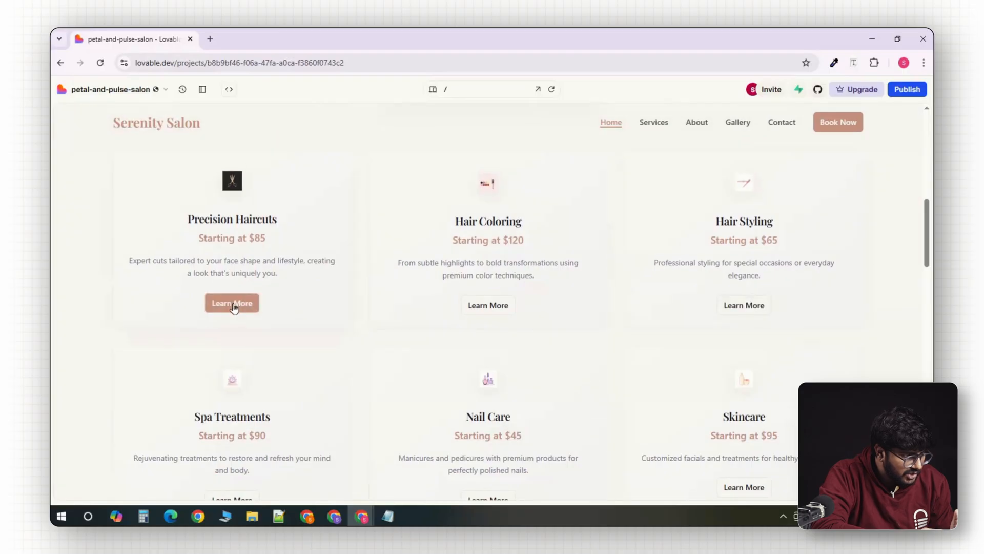
scroll(down, 3)
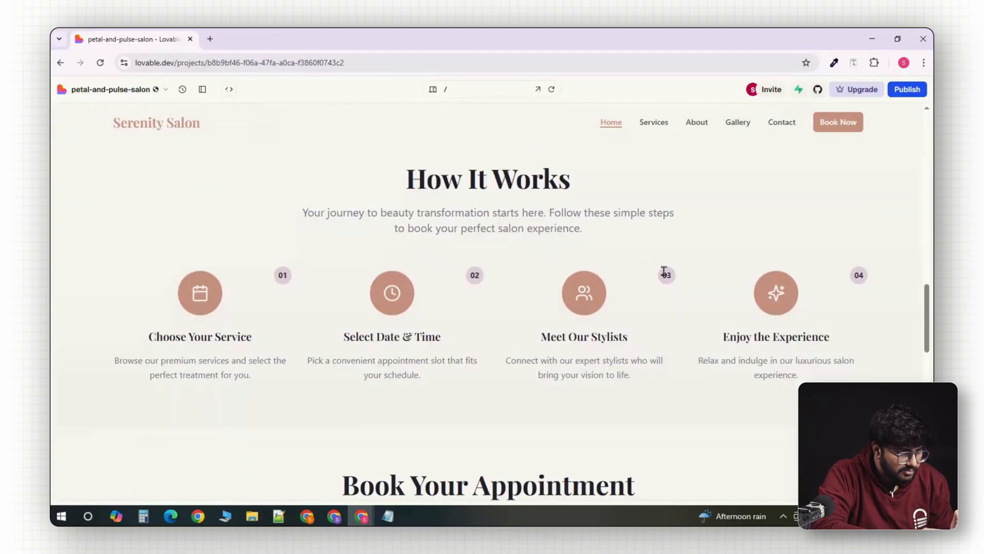
scroll(down, 3)
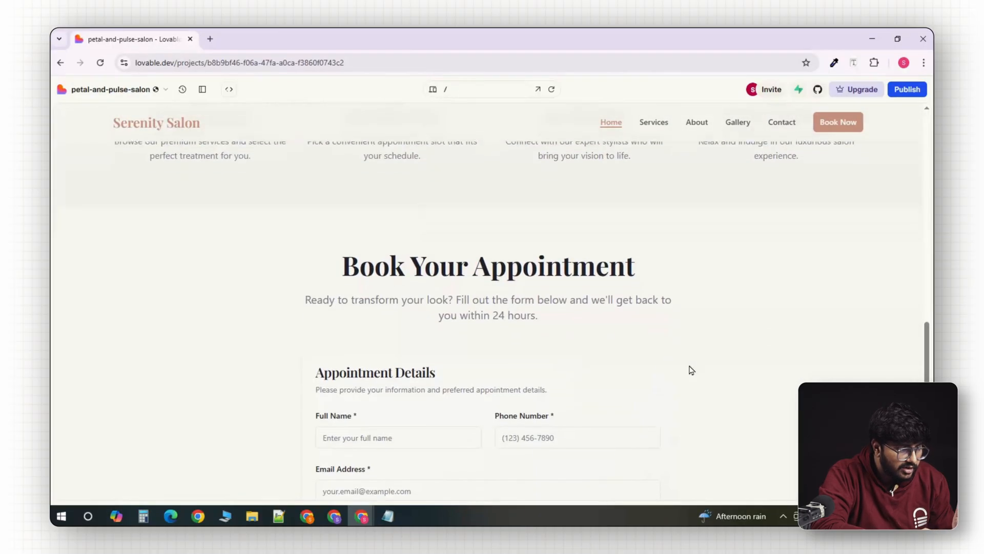
scroll(down, 3)
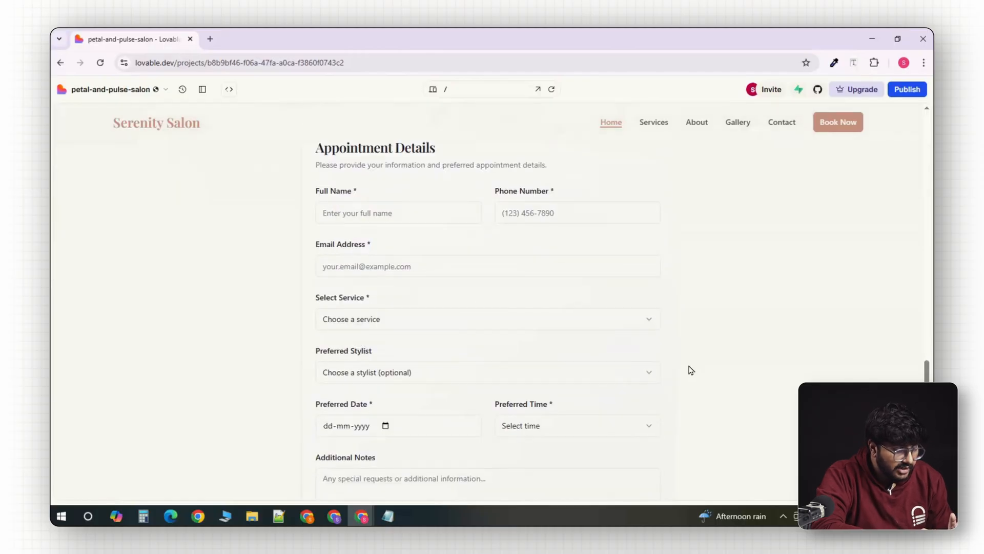
scroll(down, 3)
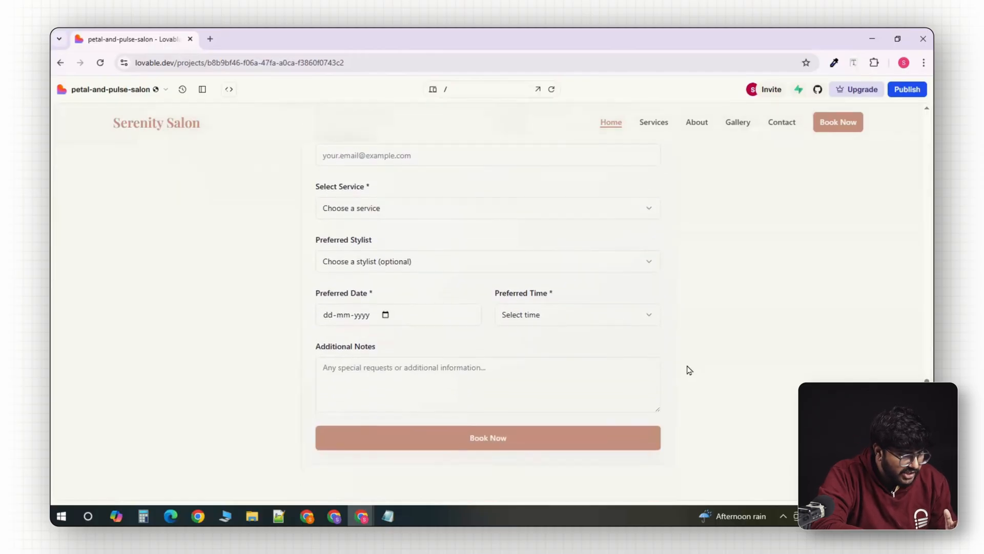
scroll(down, 3)
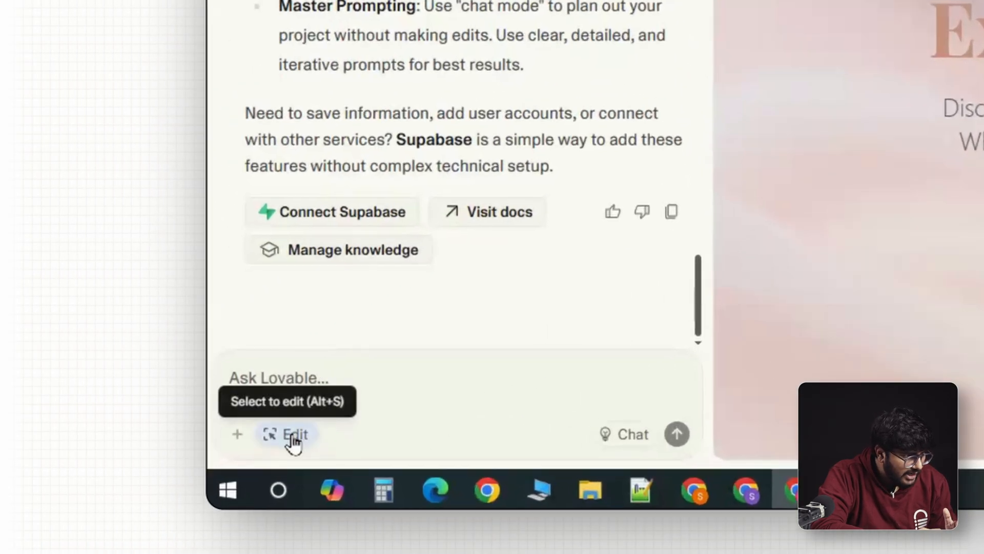
Select the Explore Our Services button in Edit mode and focus its Content field.
click(288, 434)
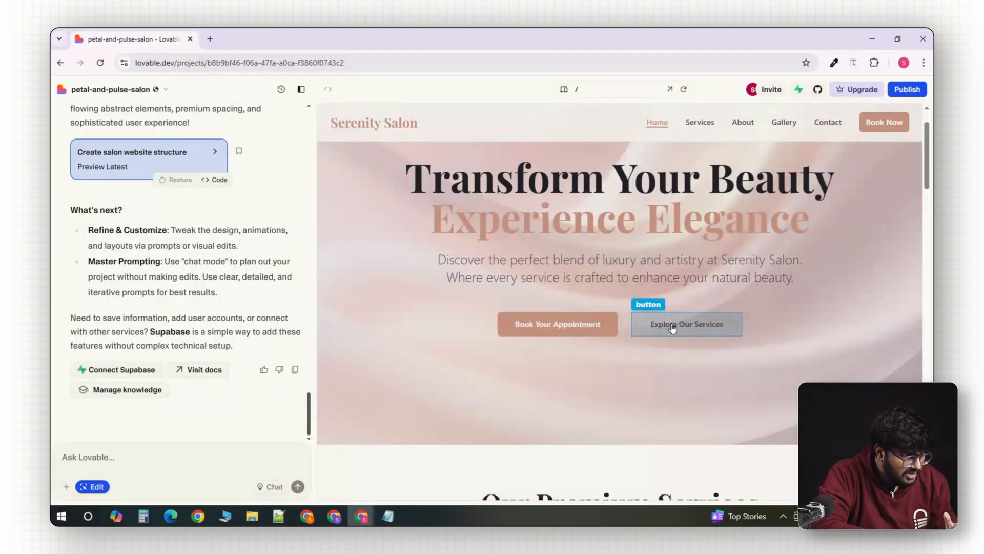
click(686, 324)
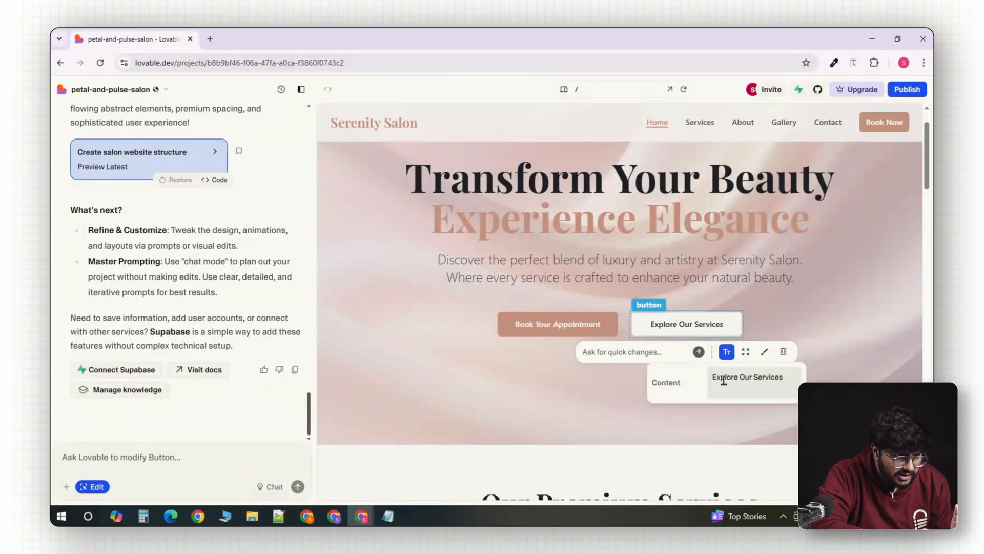
click(764, 351)
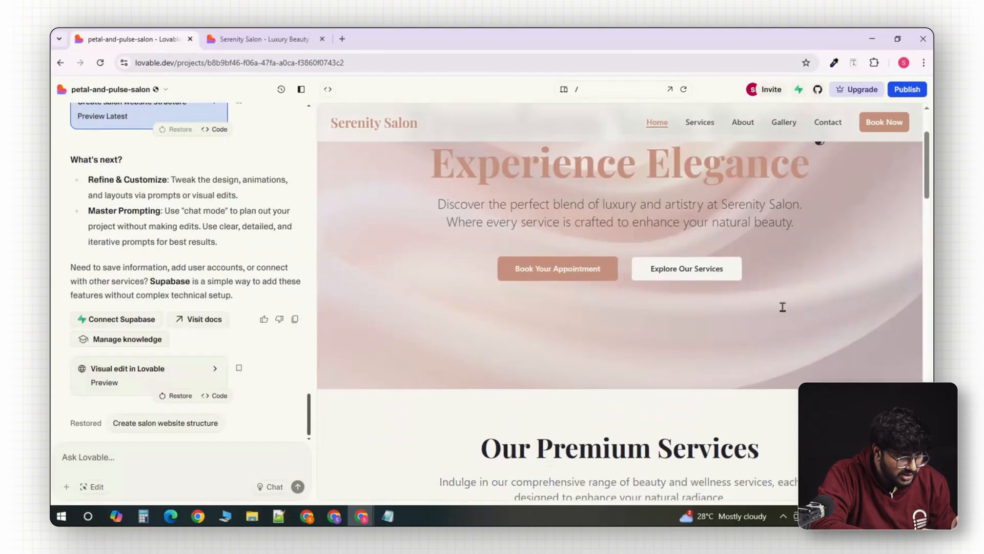
Ask Lovable to add a Learn More calendar pop-up with service details to Services.
scroll(down, 3)
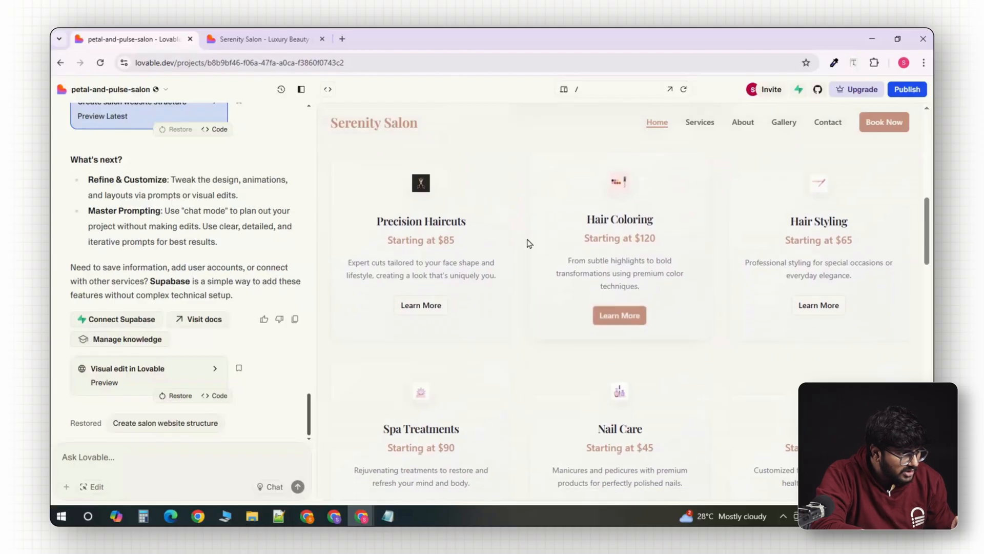
scroll(down, 3)
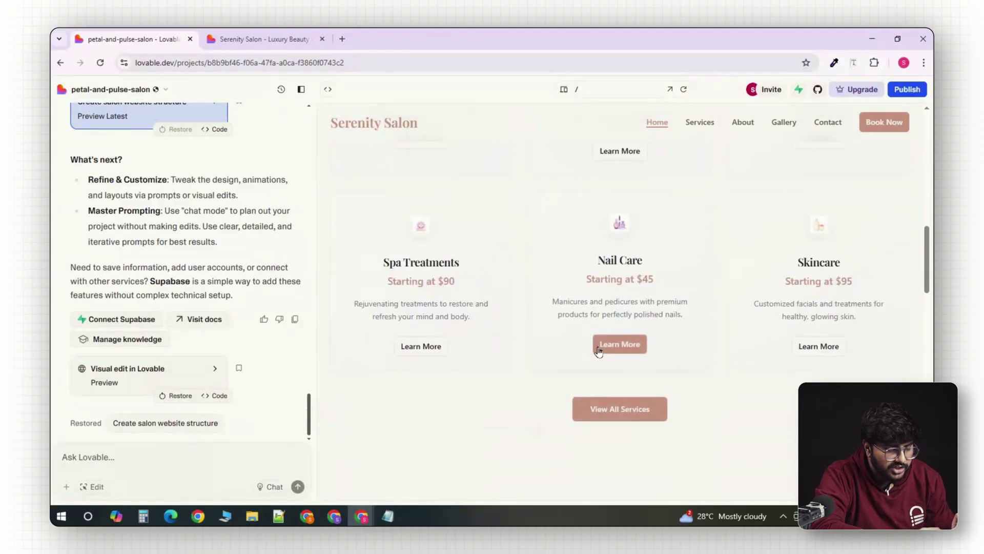
mouse_move(818, 347)
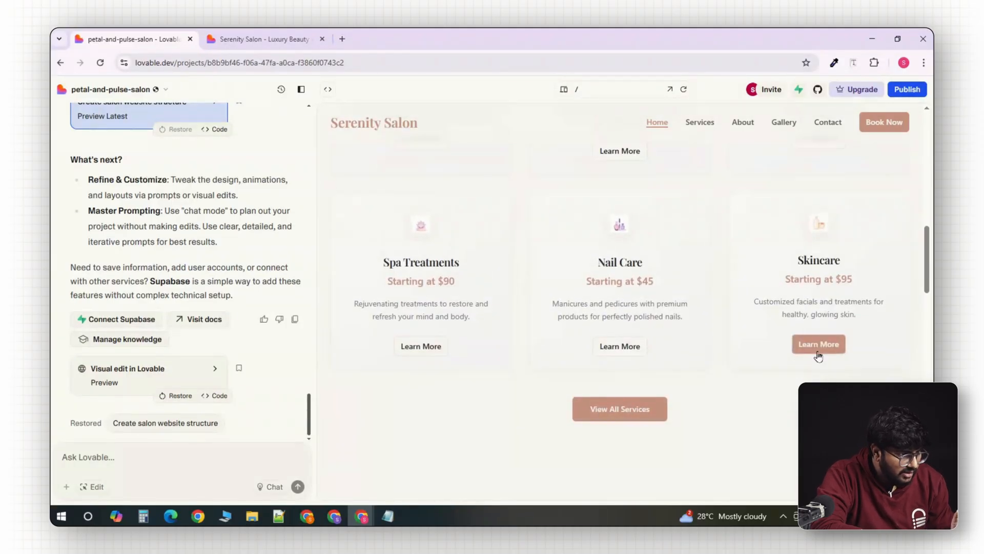
text(In the Services section on the homepage, can you create a calendar pop-up when someone clicks on the Learn More button with more information about the services?)
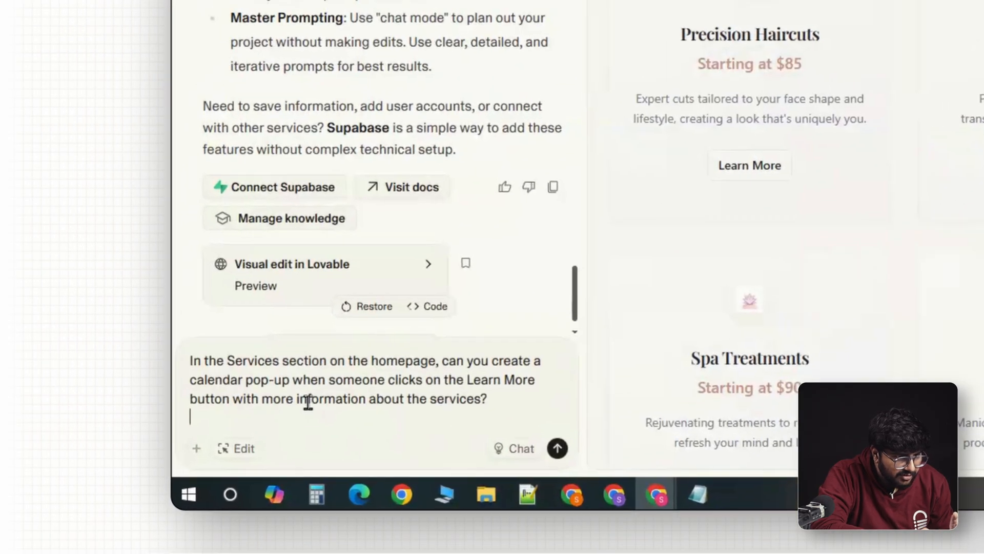
click(365, 306)
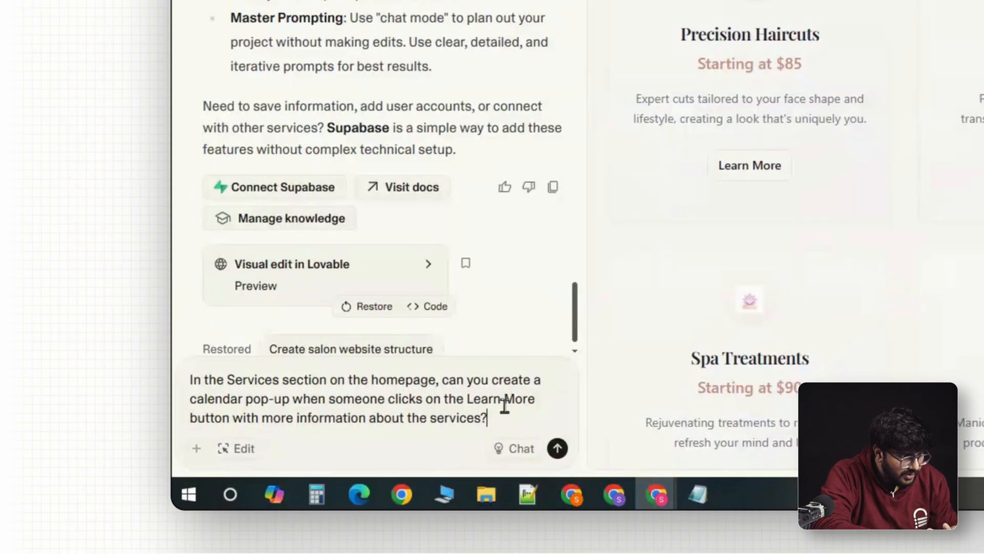
mouse_move(296, 441)
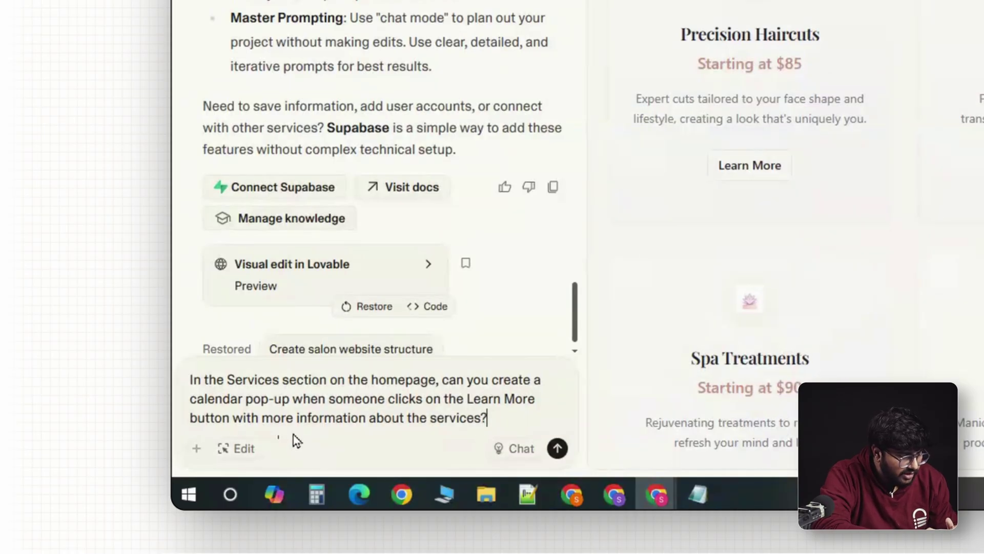
mouse_move(519, 452)
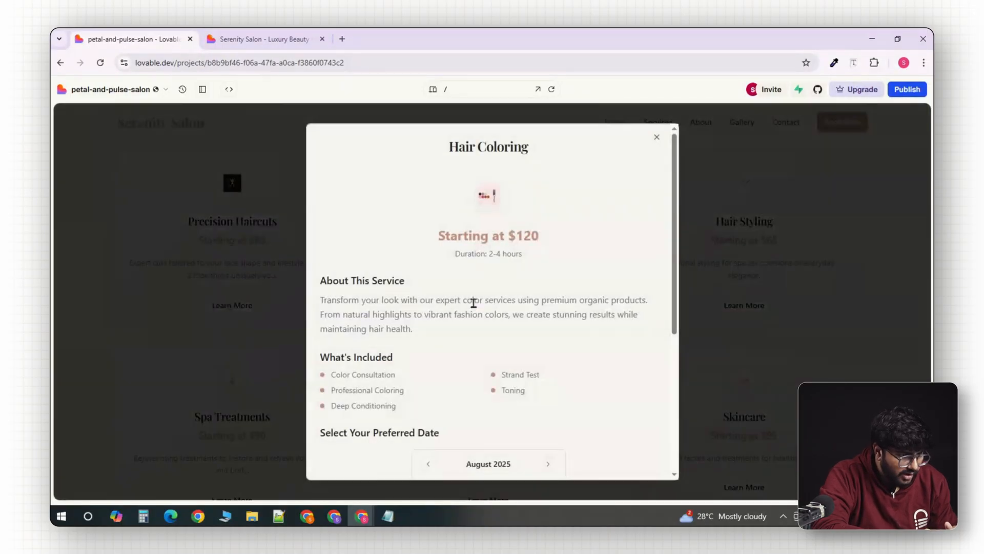
scroll(down, 3)
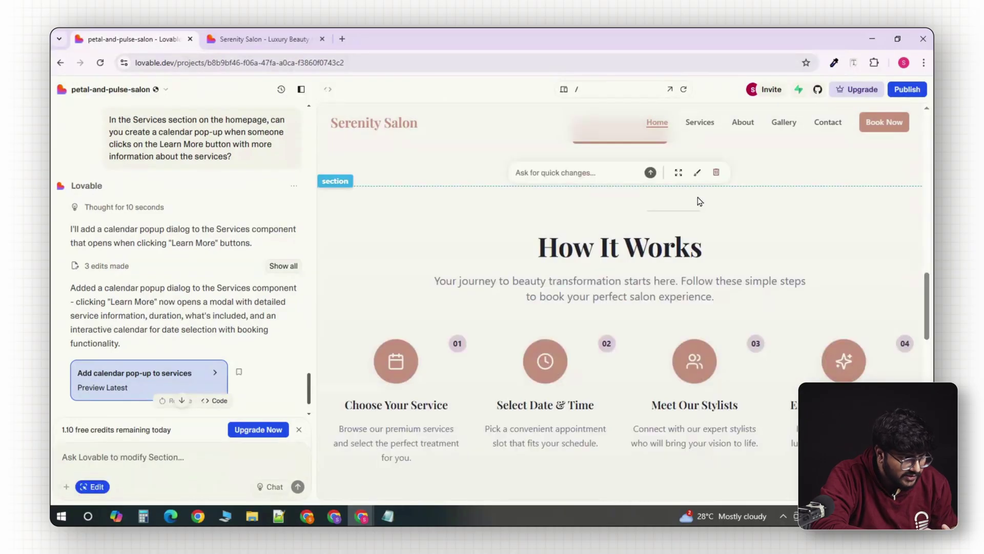
Delete the empty section above How It Works, then exit Edit mode discarding changes.
click(716, 173)
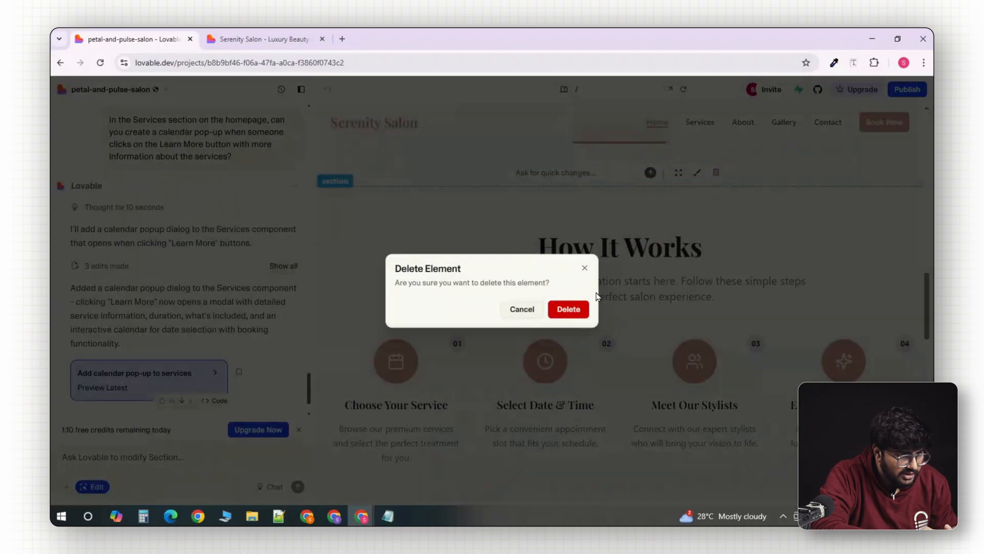
click(569, 309)
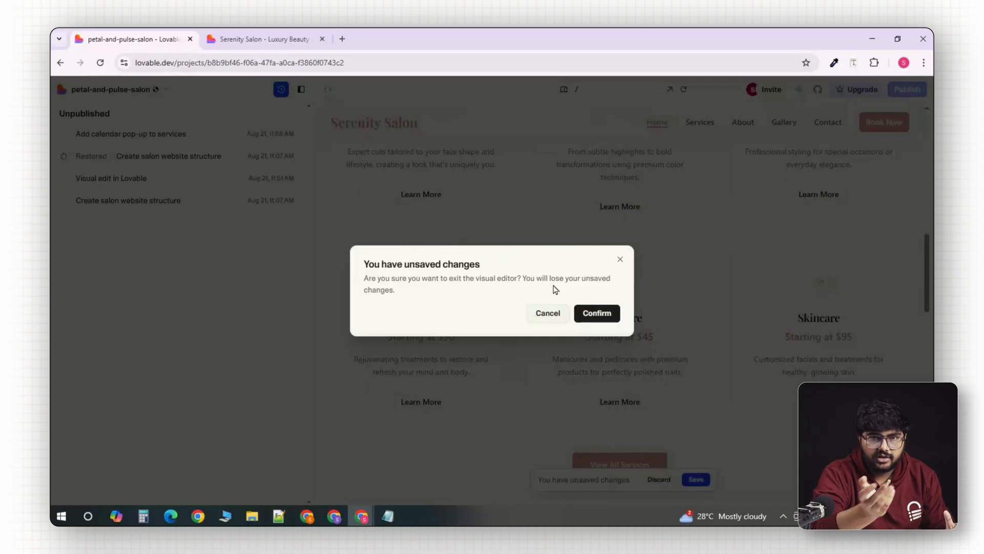
click(598, 312)
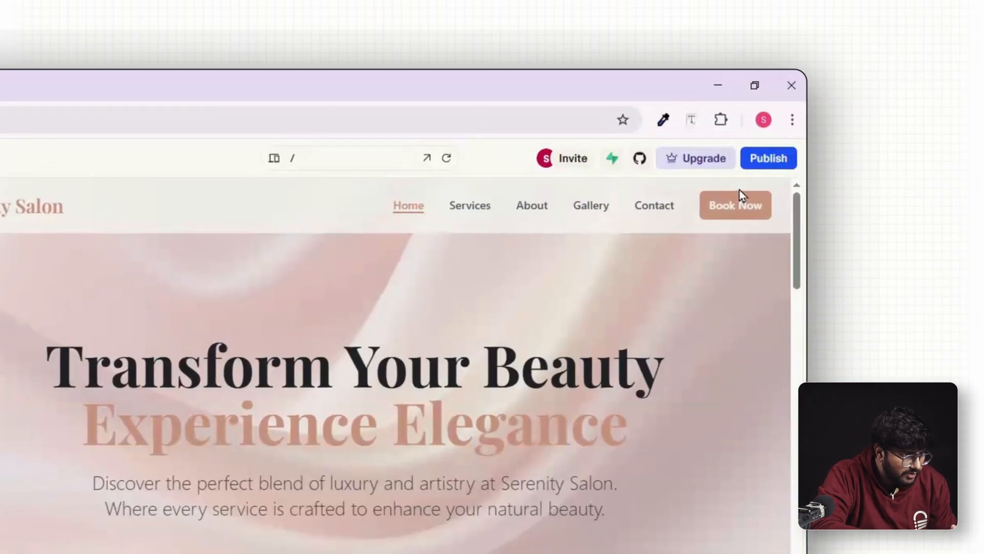
Publish the site to petal-and-pulse-salon.lovable.app and scroll the live homepage.
click(768, 158)
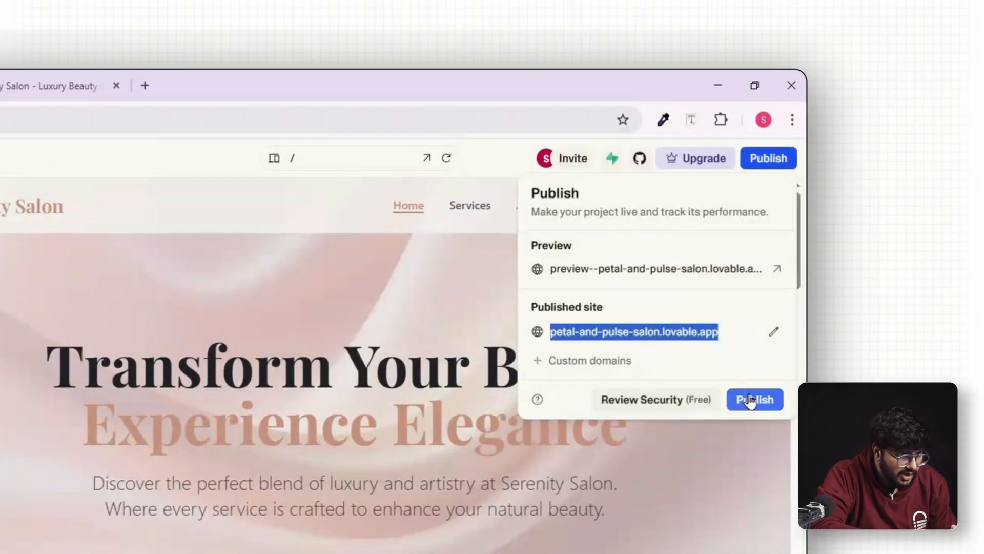
click(755, 400)
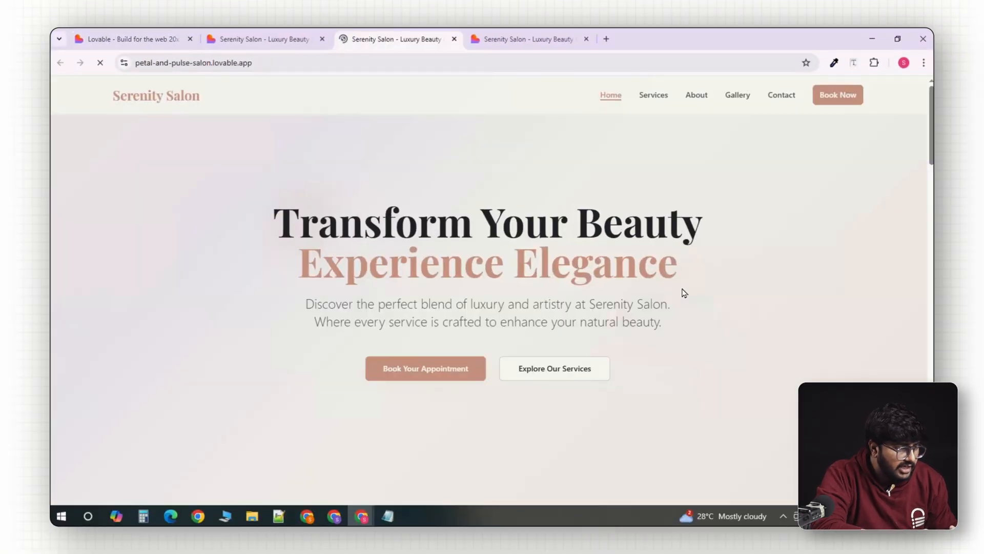
scroll(down, 3)
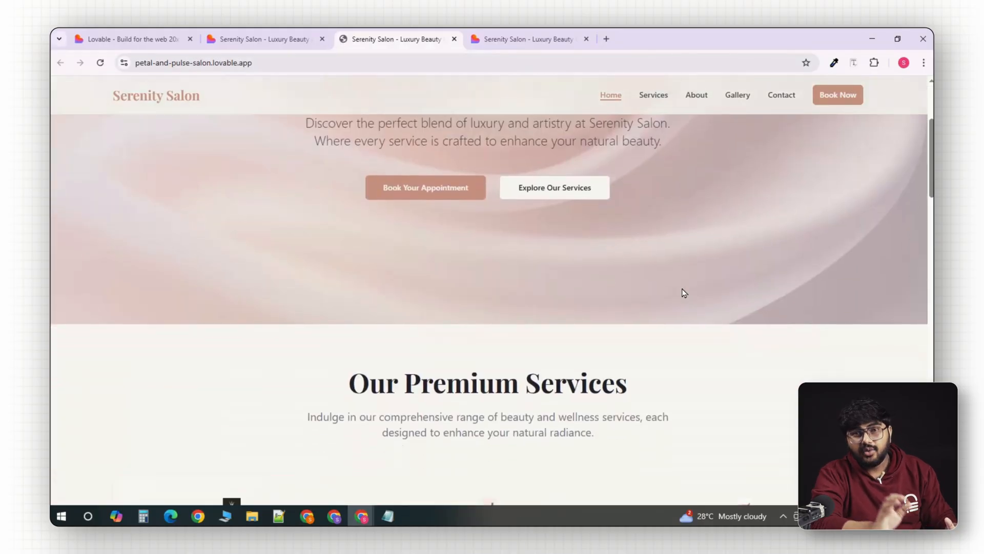
scroll(down, 3)
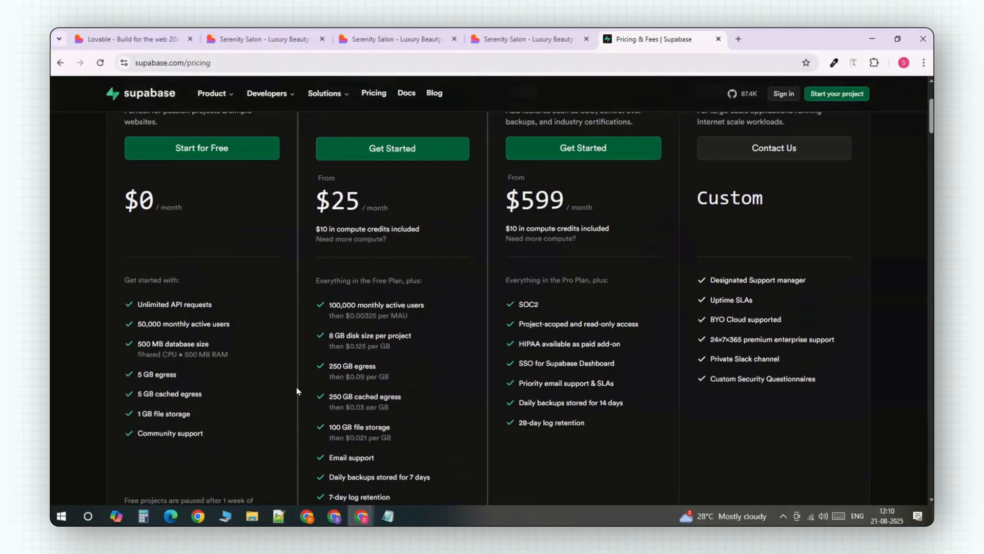
Scroll back up on Replit's homepage, then go to relume.io.
scroll(up, 3)
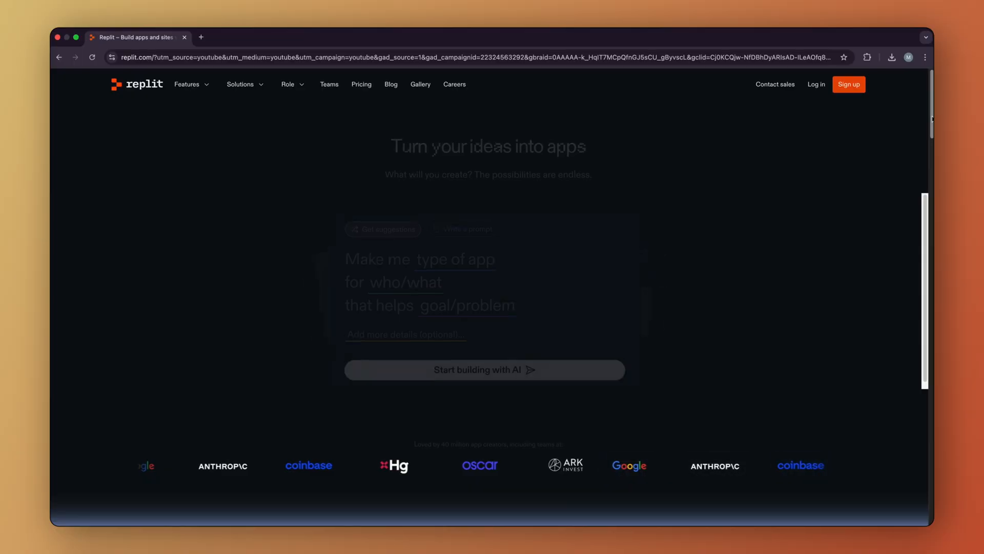
text(relume.io)
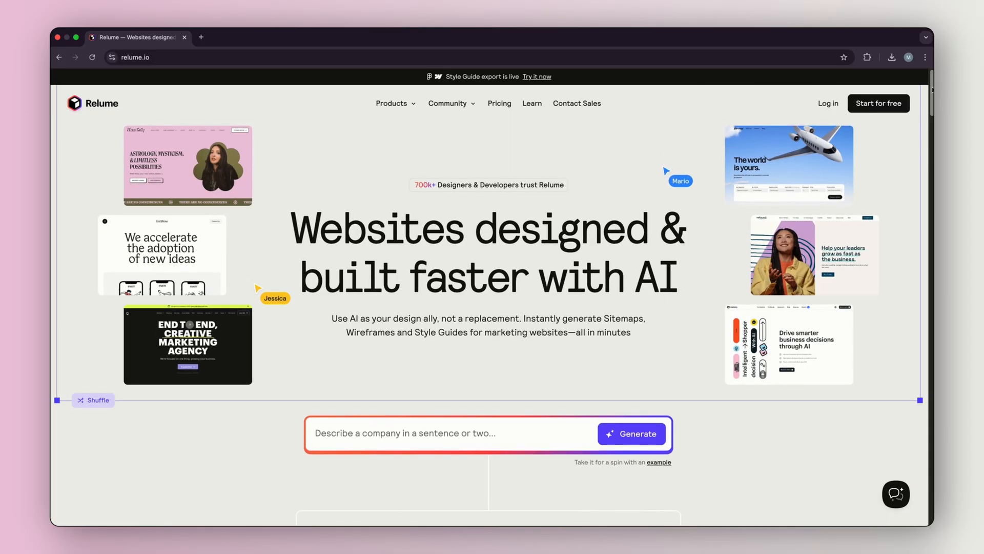